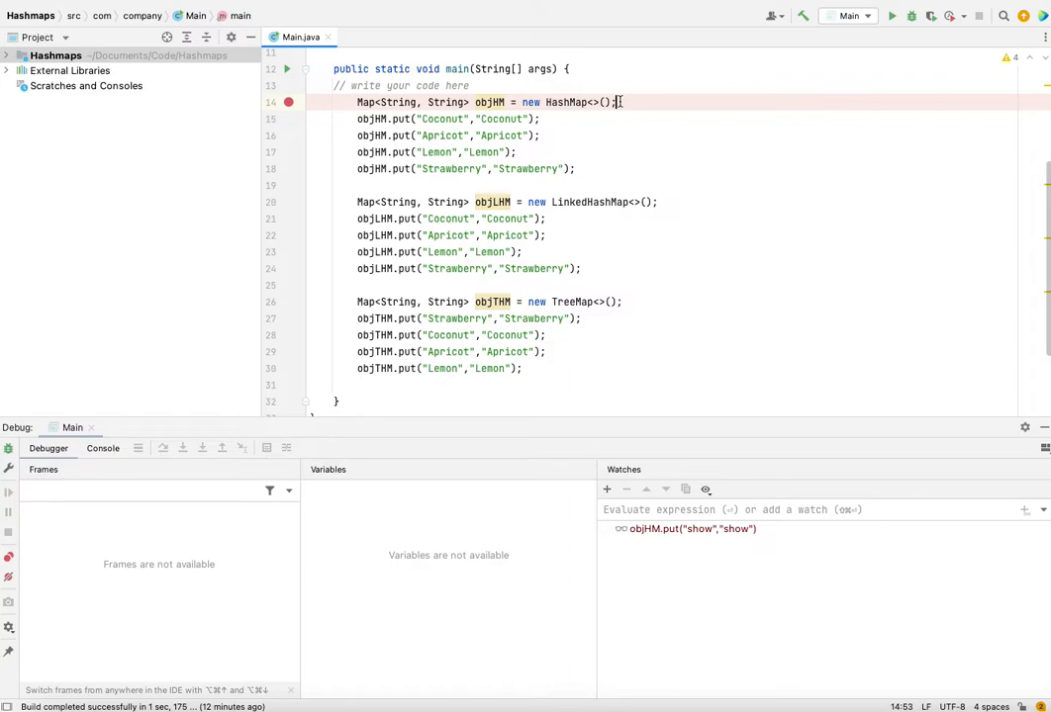
mouse_move(603, 169)
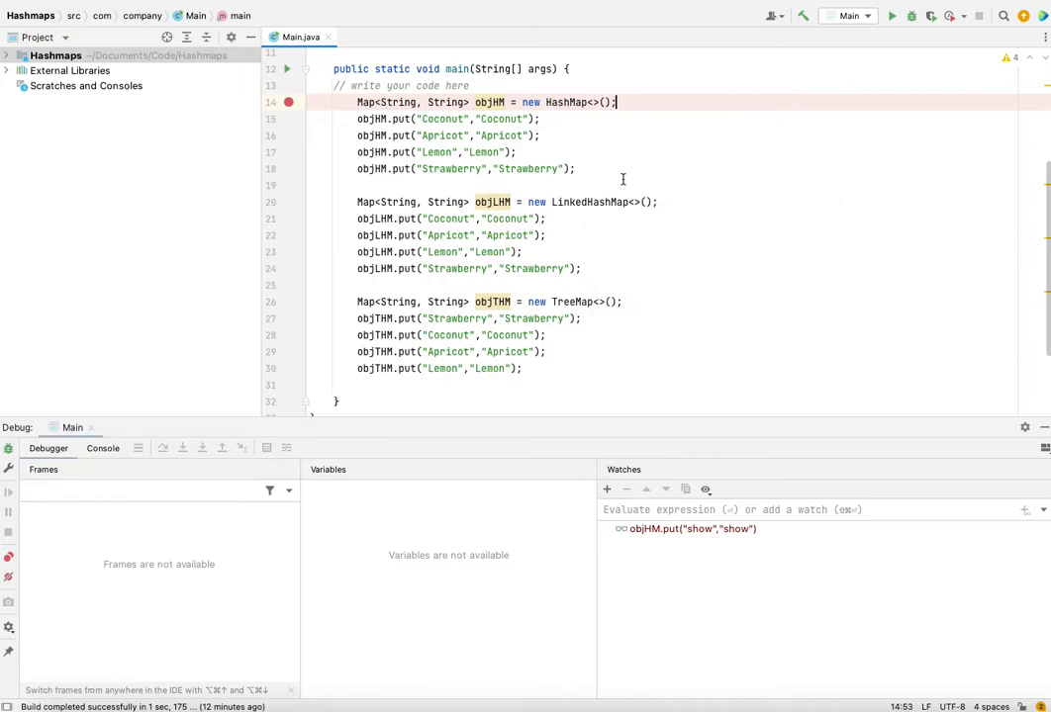
mouse_move(435, 119)
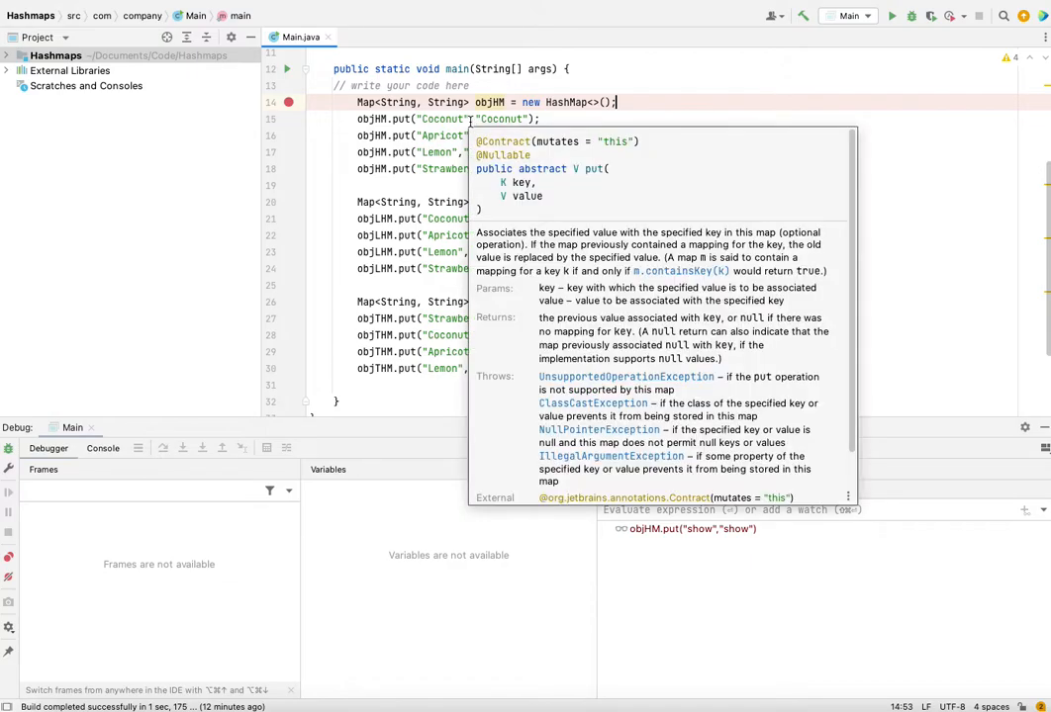
Step: Start the debugger and step over every put call until line 32, pausing with objHM, objLHM and objTHM populated
left_click(573, 127)
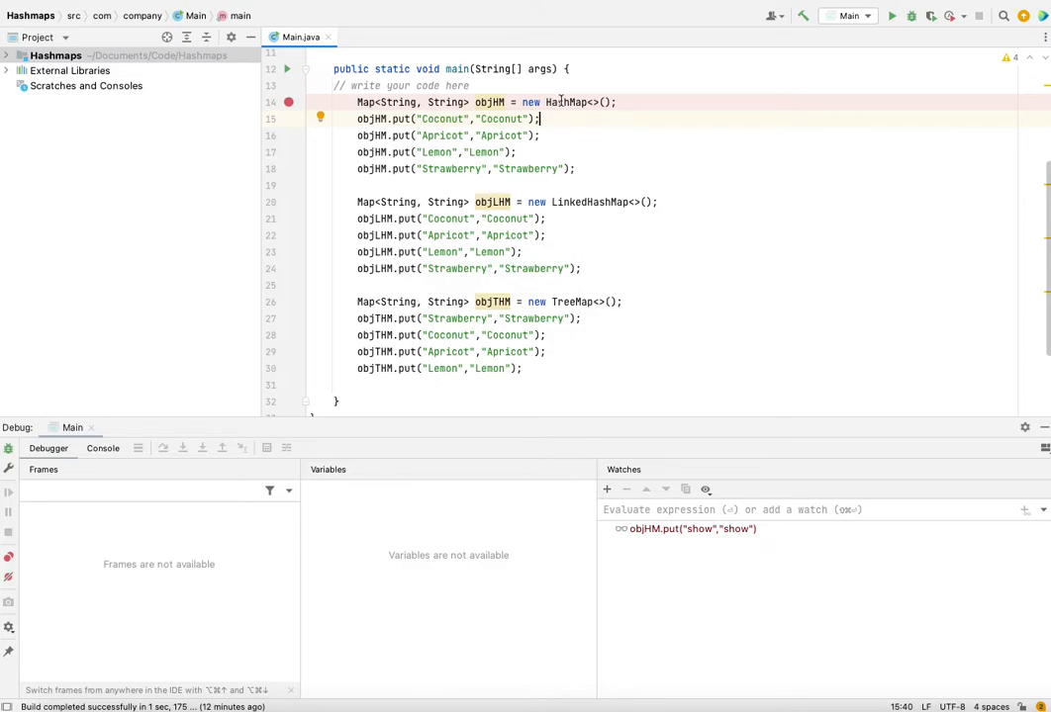
mouse_move(570, 131)
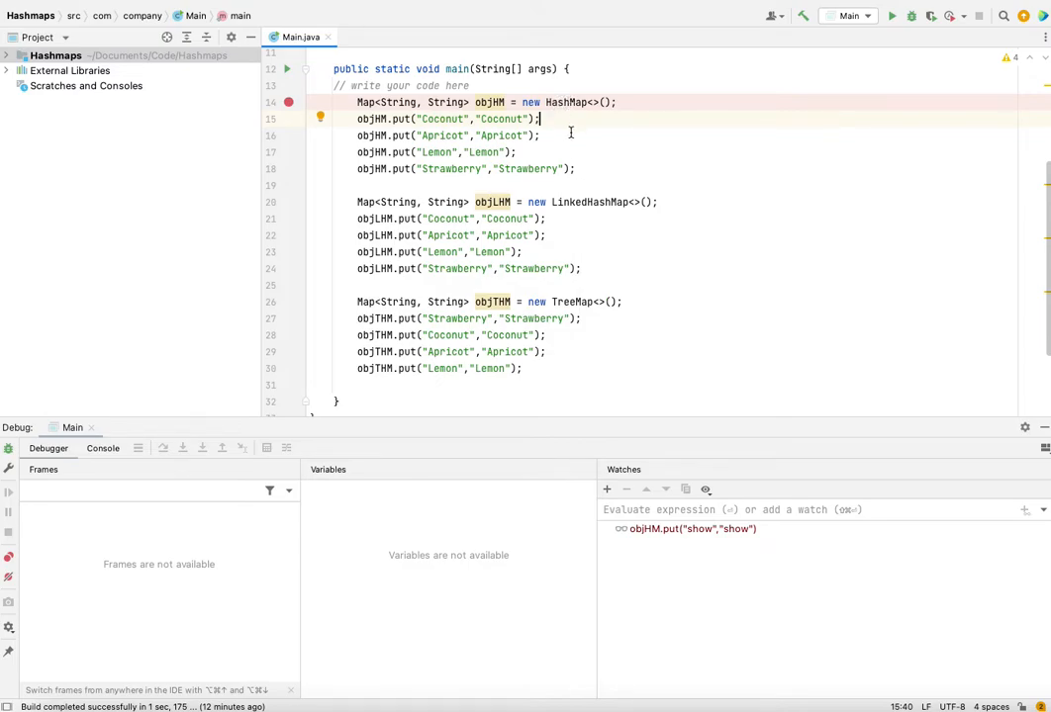
mouse_move(655, 275)
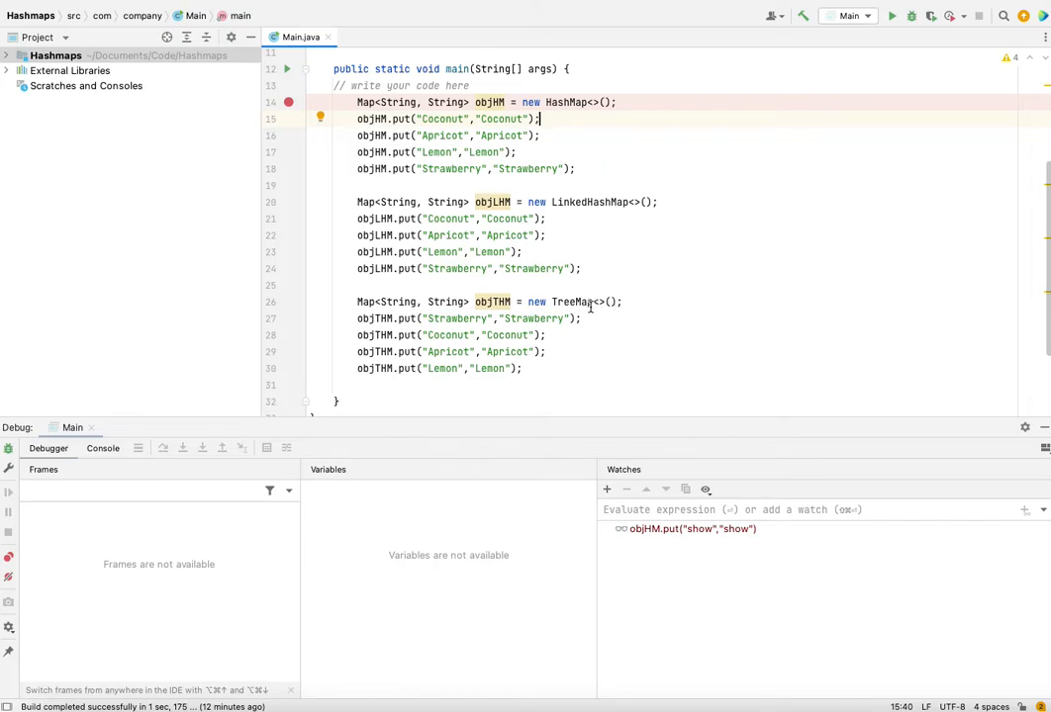
mouse_move(570, 301)
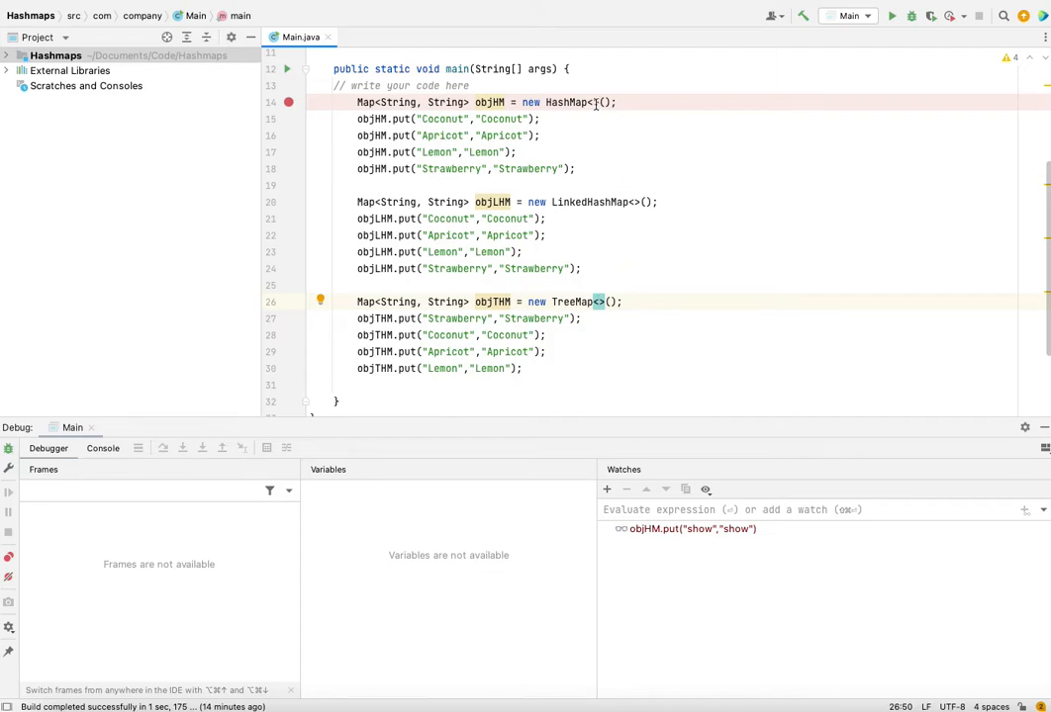
mouse_move(598, 215)
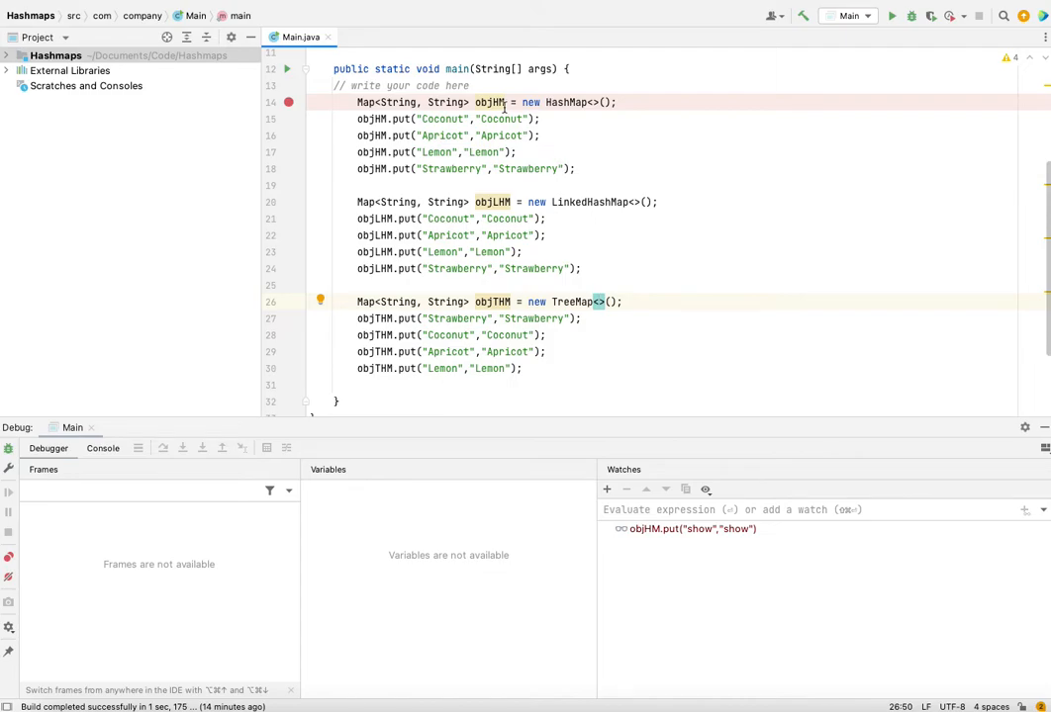
mouse_move(525, 123)
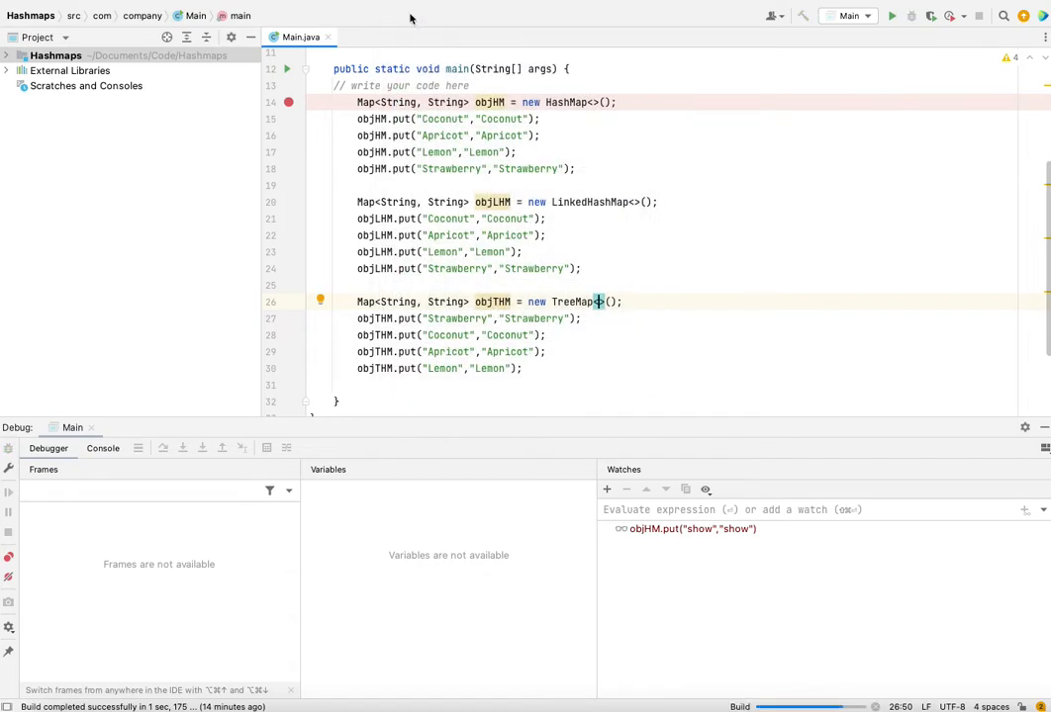
left_click(910, 16)
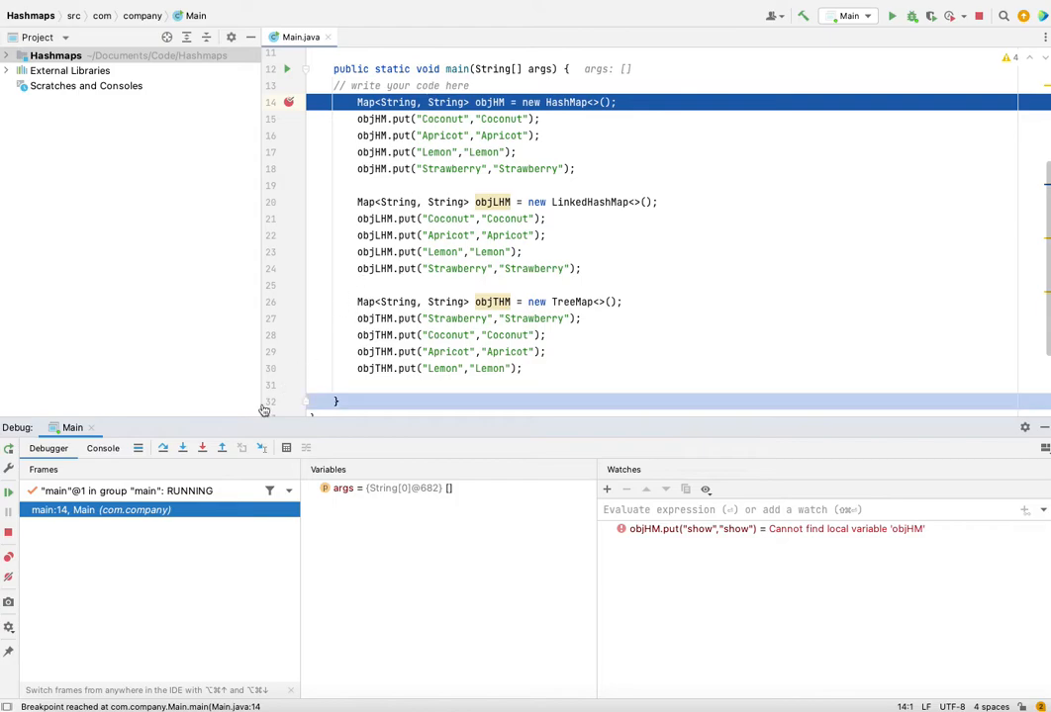
left_click(162, 447)
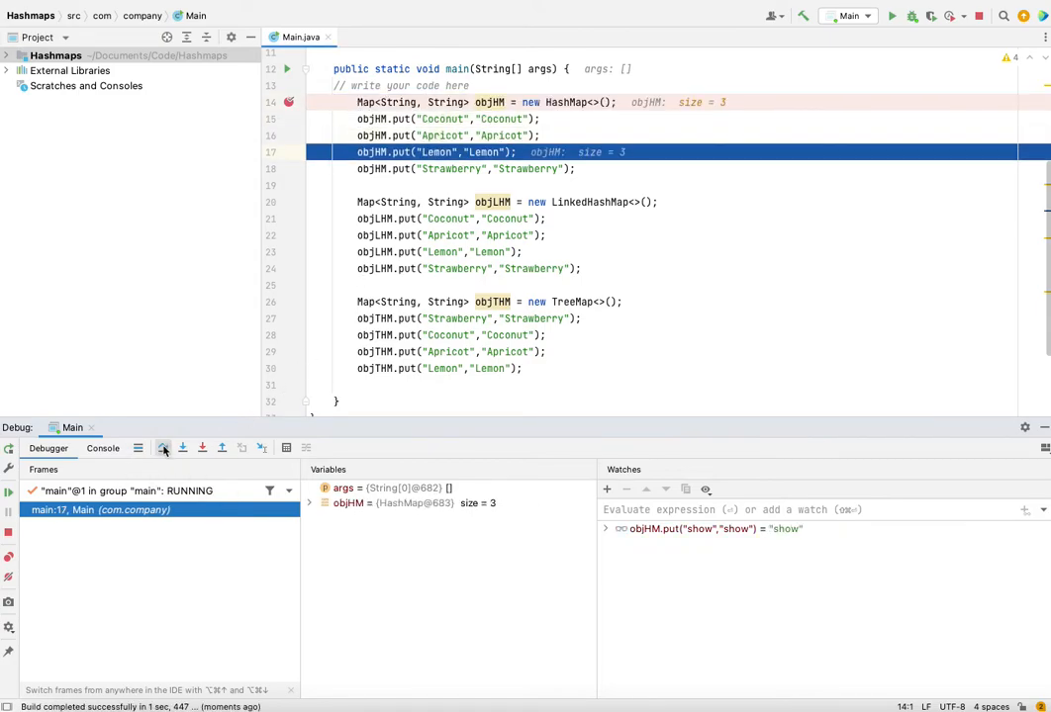
left_click(162, 448)
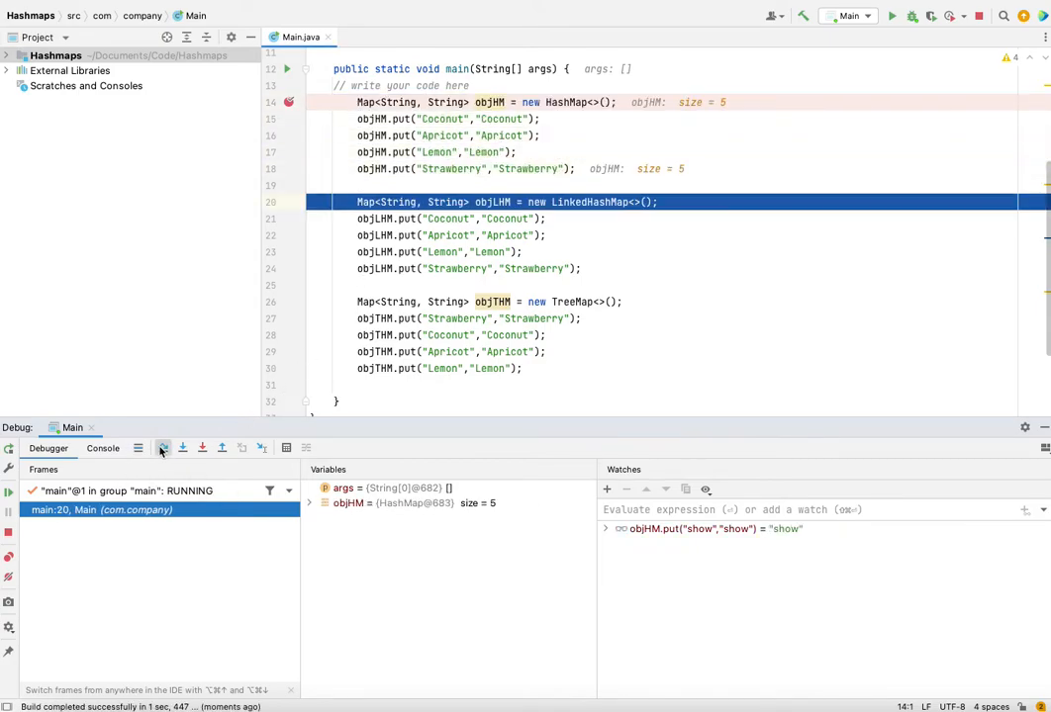
left_click(184, 447)
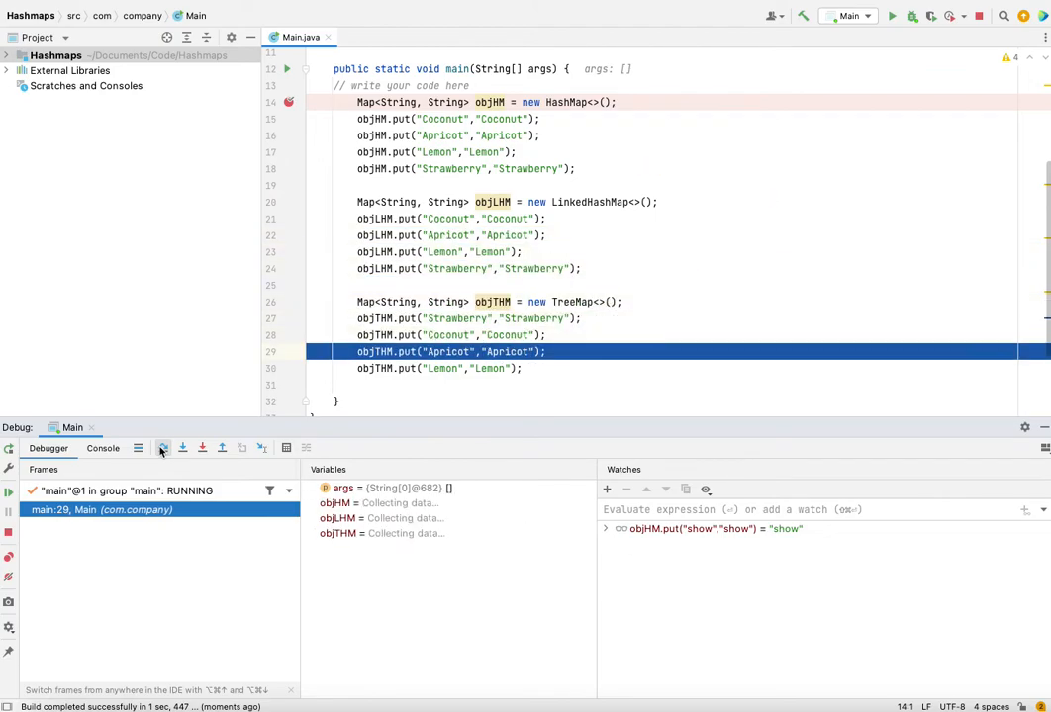
left_click(182, 447)
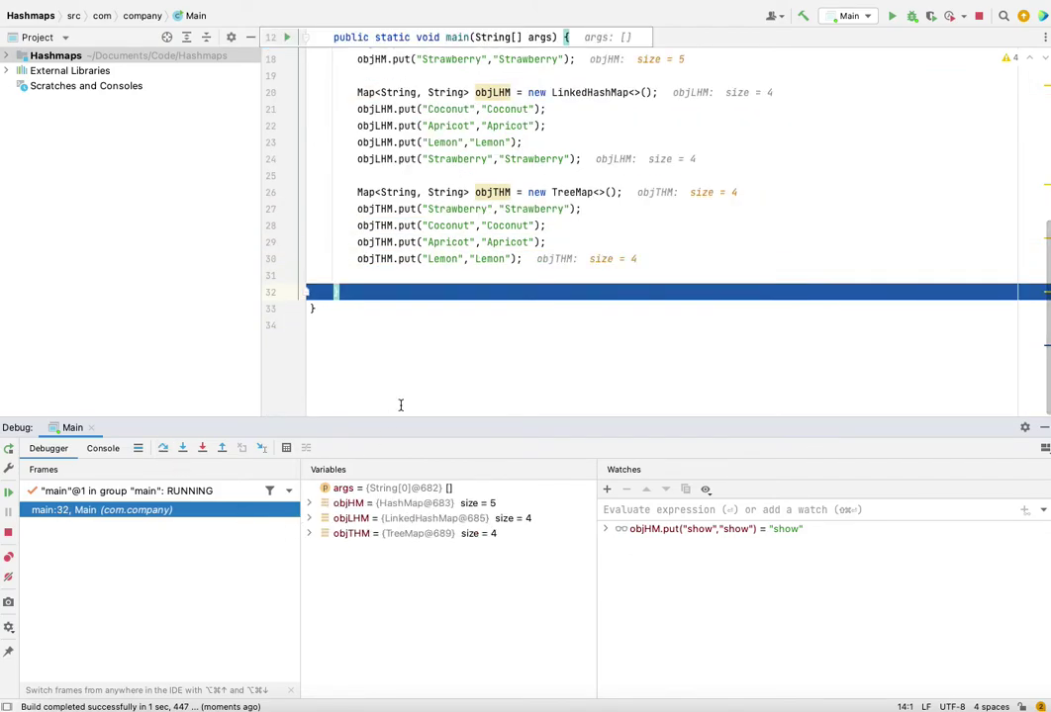
scroll("up", 3)
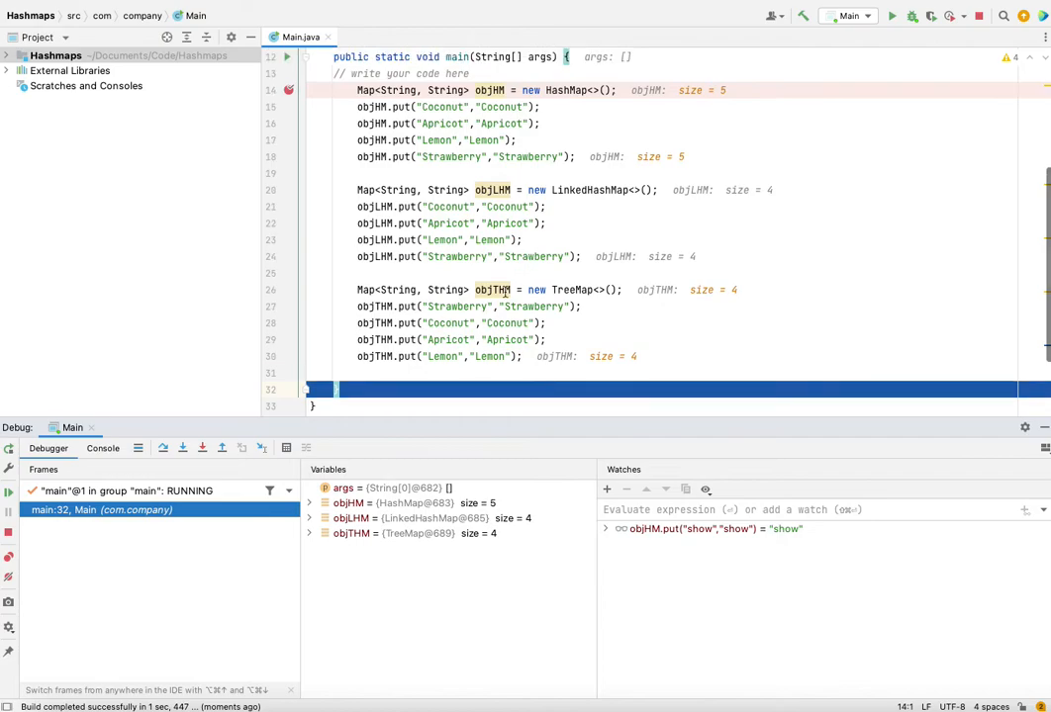
Step: Expand objHM and objLHM and scroll through the entries to compare scattered versus insertion key order
left_click(309, 502)
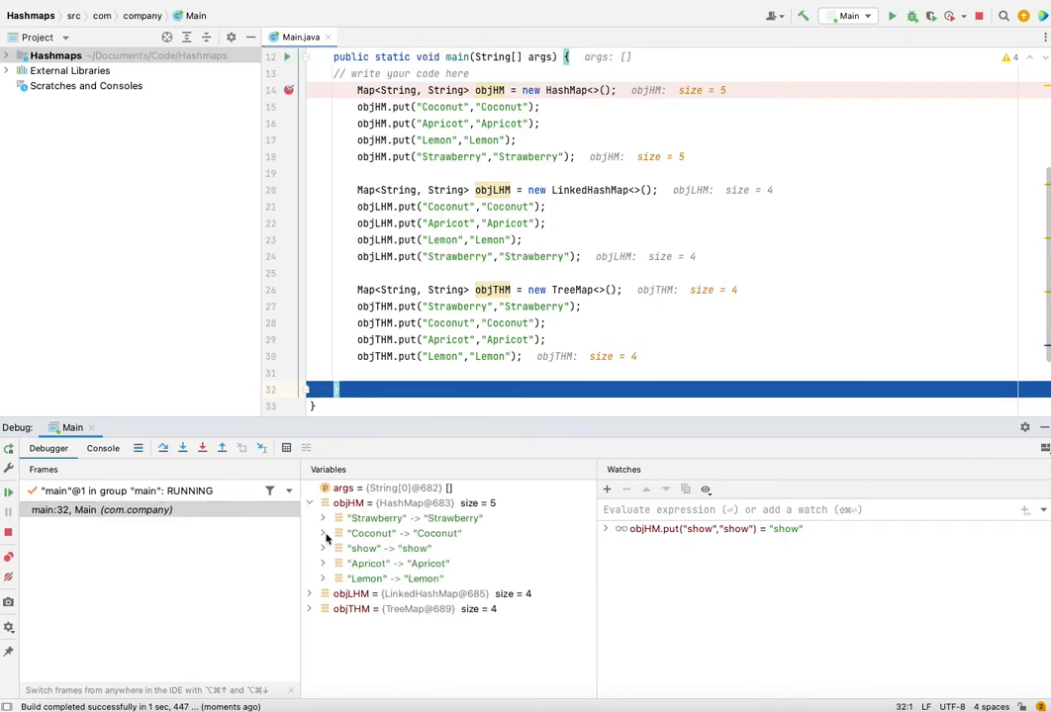
left_click(309, 593)
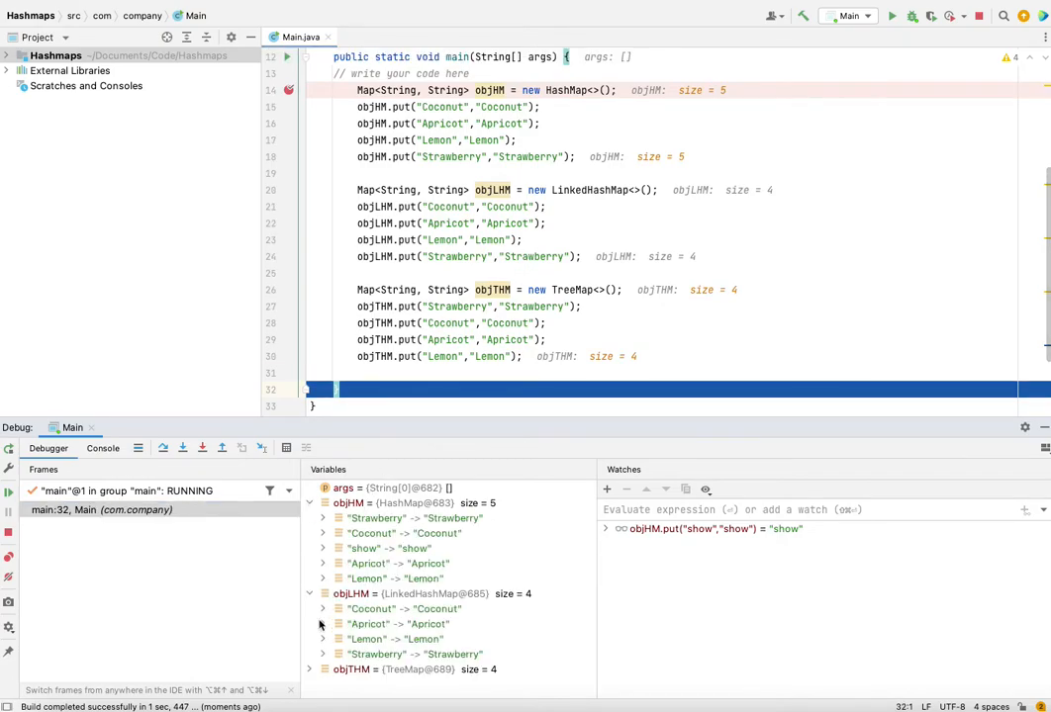
scroll("down", 3)
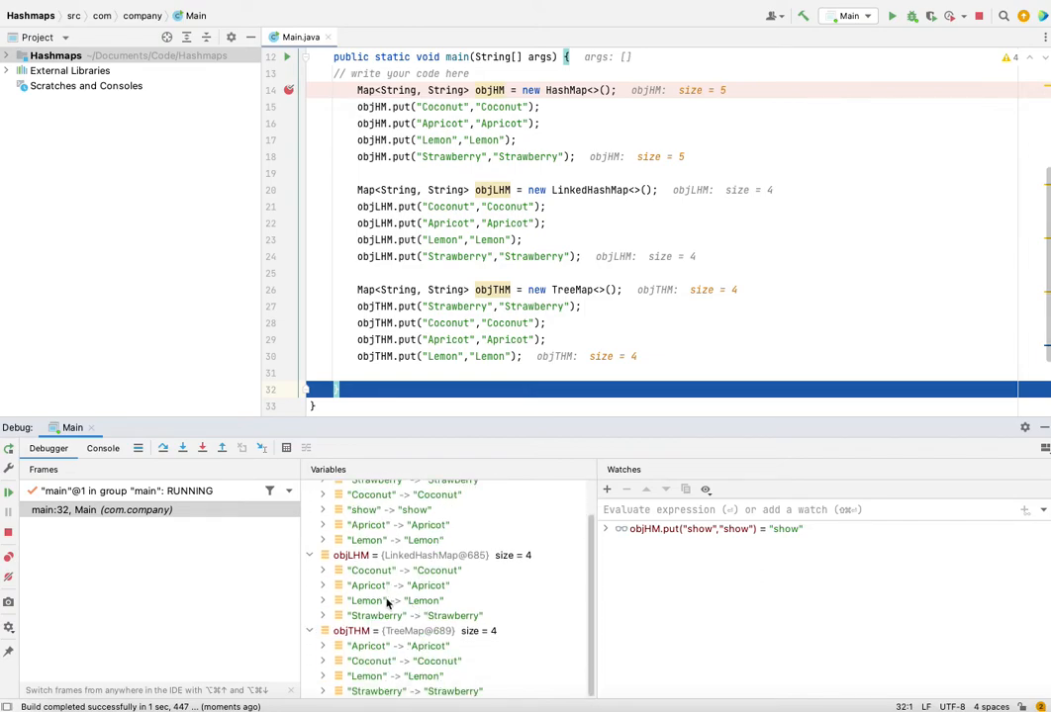
scroll("up", 3)
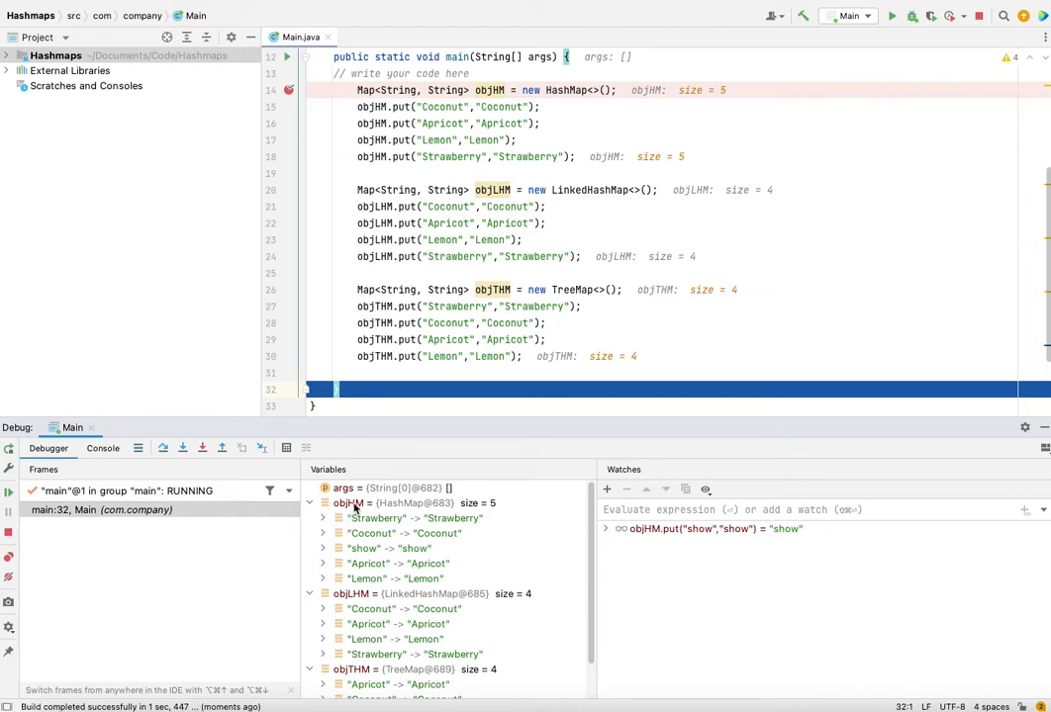
mouse_move(465, 154)
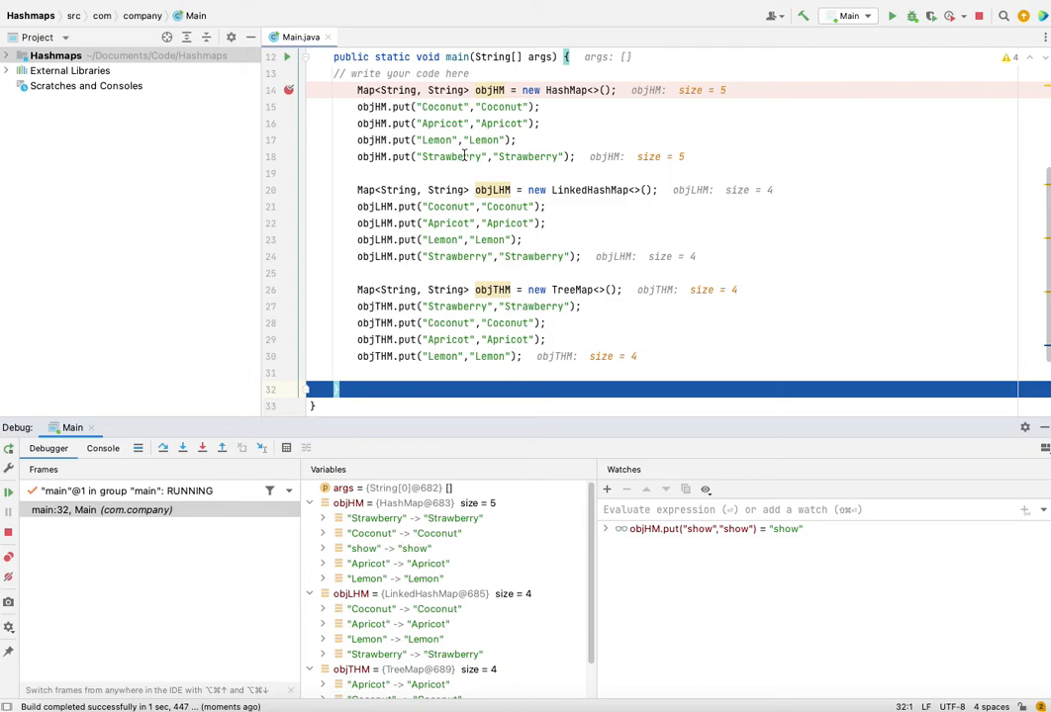
mouse_move(710, 542)
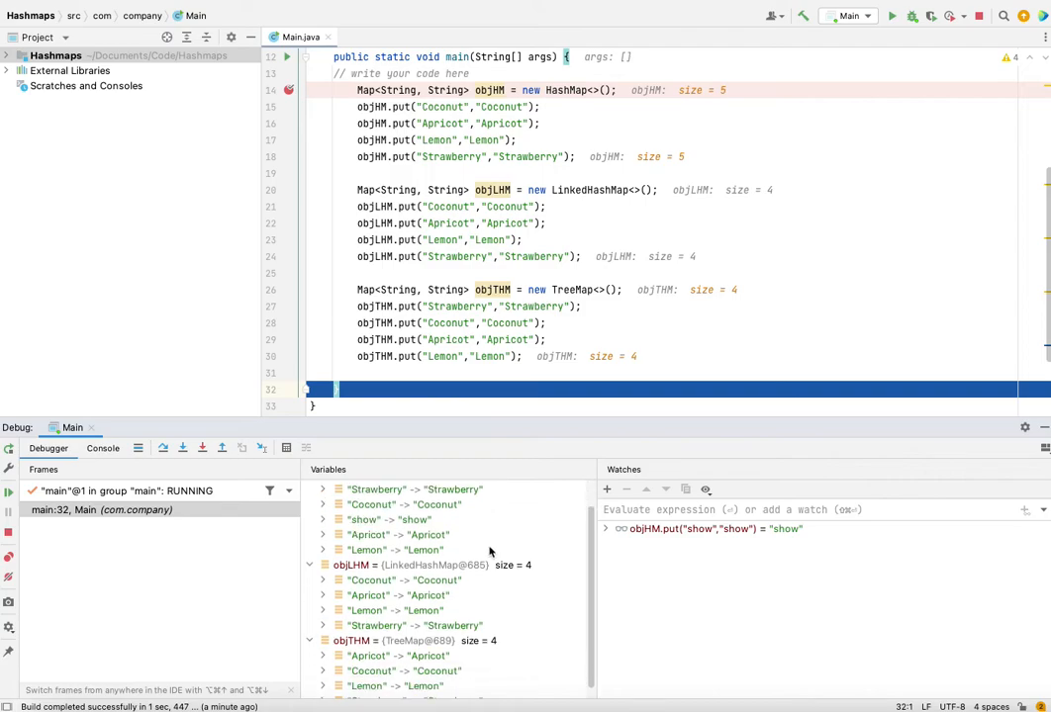
scroll("down", 3)
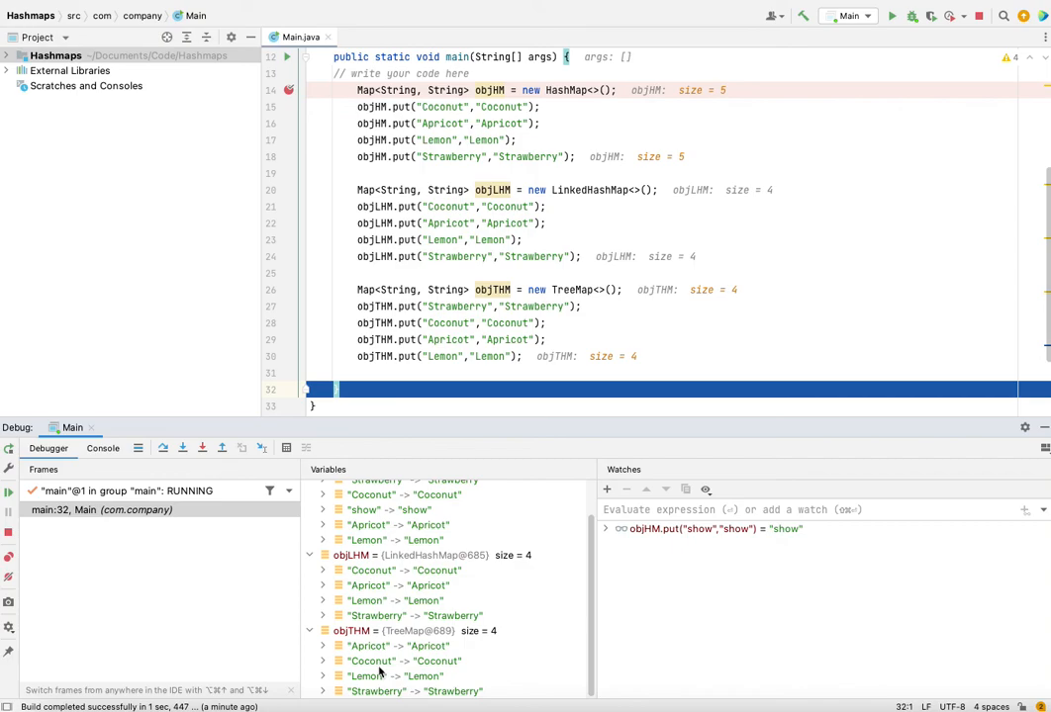
mouse_move(502, 370)
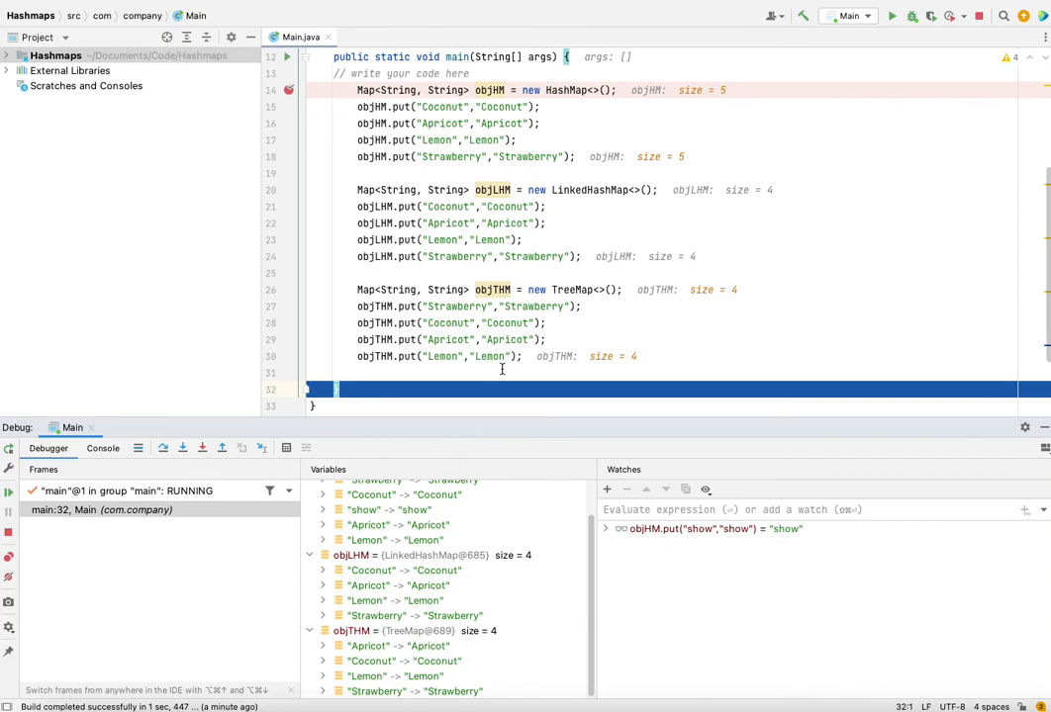